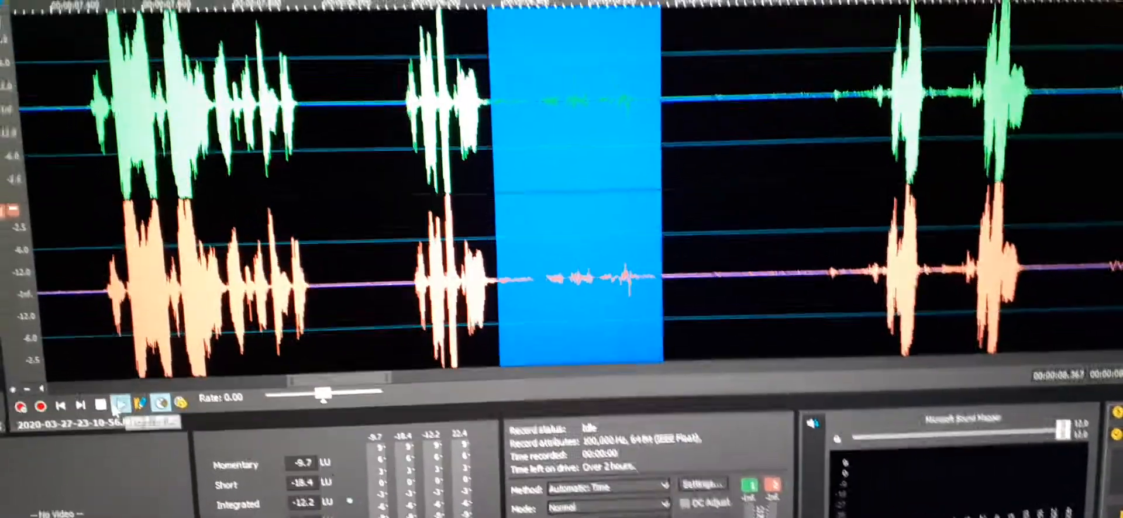
Audition the marked quiet gap between the two speech bursts from the transport bar.
{"action": "left_click", "coordinate": [99, 463]}
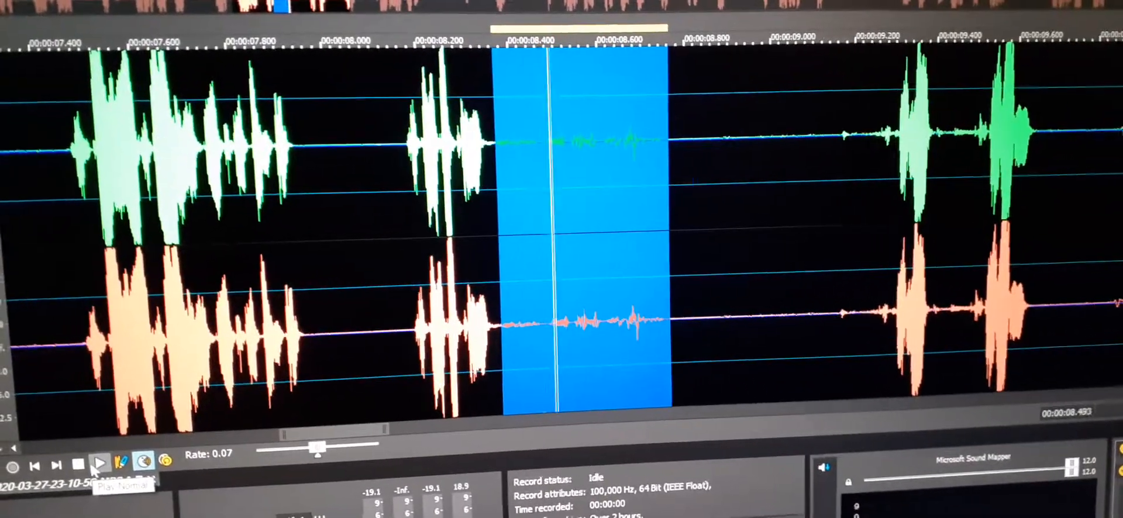